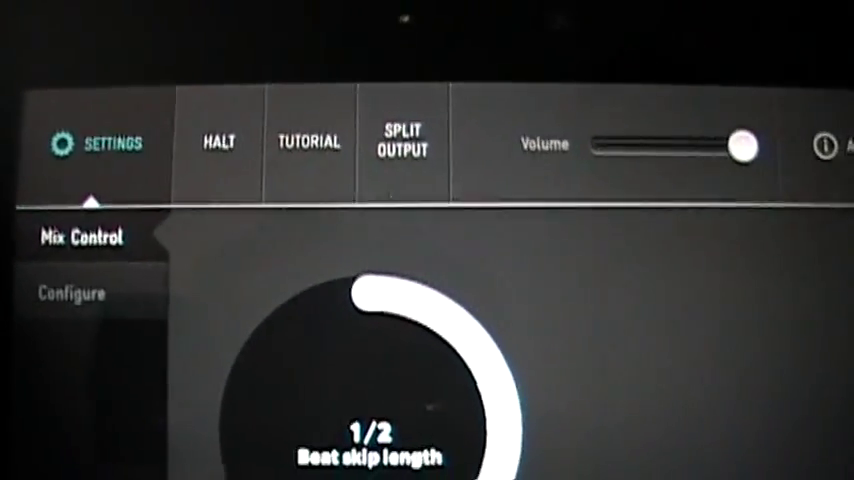
Launch the guided tutorial from the TUTORIAL option in the Settings bar
{"action": "left_click", "coordinate": [308, 141]}
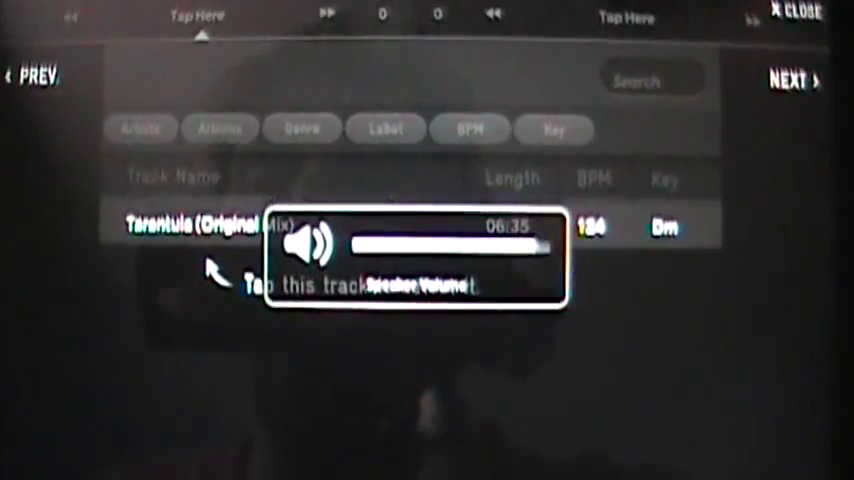
Load Tarantula (Original Mix) from the track list onto the left deck
{"action": "left_click", "coordinate": [200, 225]}
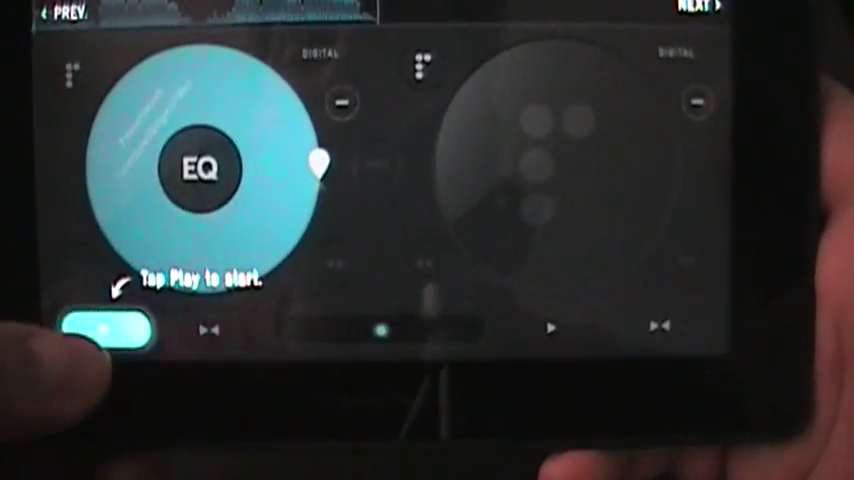
Start Tarantula playing with the left deck's Play button
{"action": "left_click", "coordinate": [105, 334]}
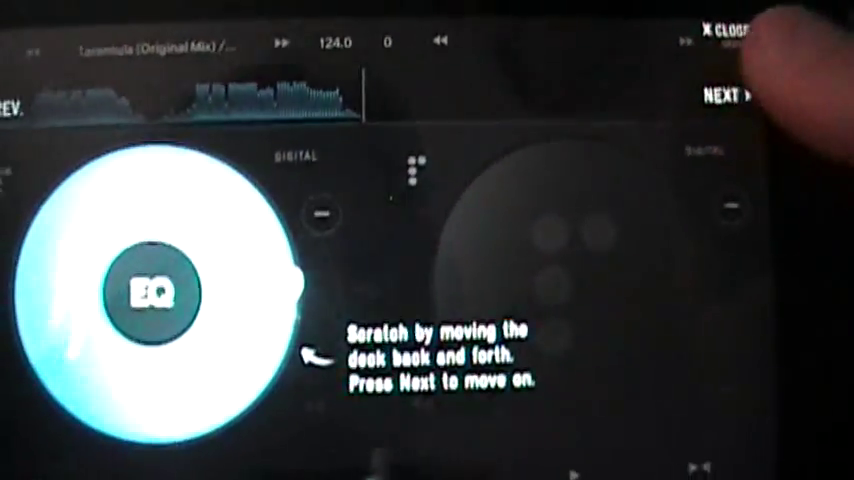
Advance the tutorial past the scratching step with NEXT
{"action": "left_click", "coordinate": [728, 96]}
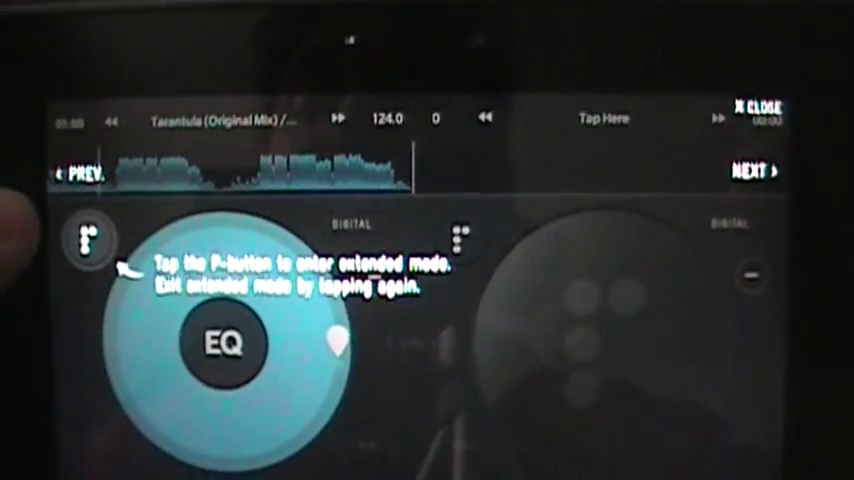
Put the left deck in extended mode and set Loop In and Loop Out points
{"action": "left_click", "coordinate": [88, 240]}
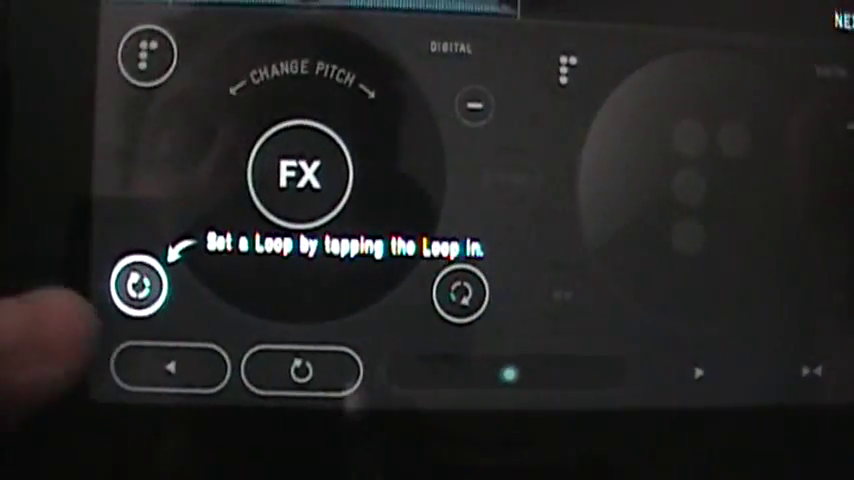
{"action": "left_click", "coordinate": [140, 285]}
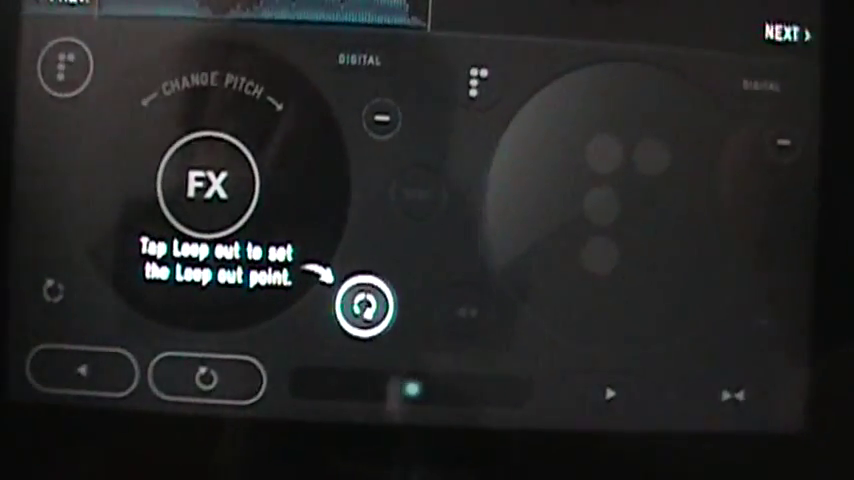
{"action": "left_click", "coordinate": [365, 305]}
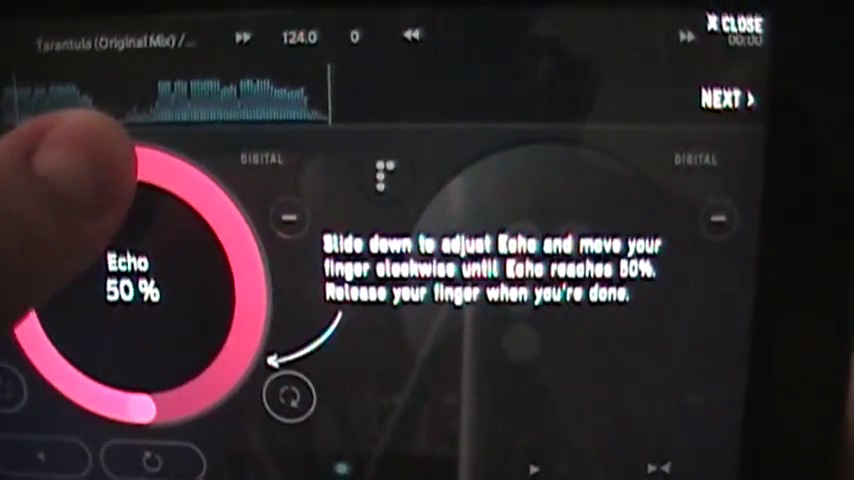
Confirm the 50% Echo effect and advance the tutorial with NEXT
{"action": "left_click", "coordinate": [720, 100]}
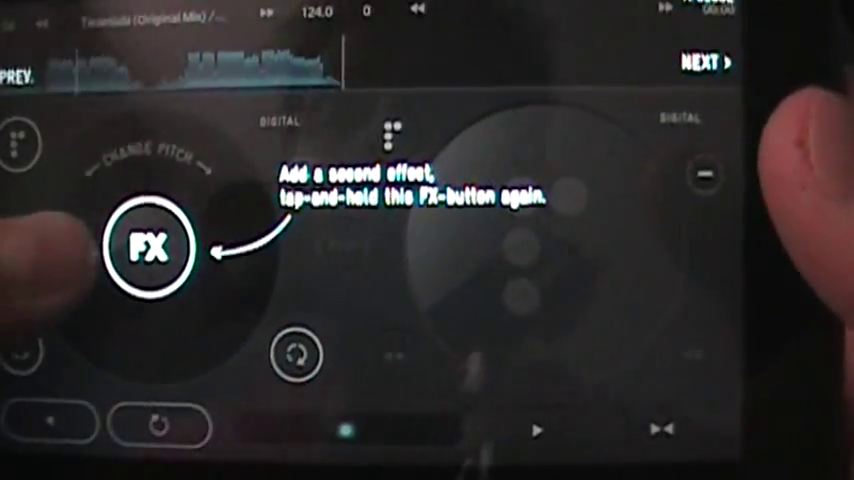
Pick a second effect from the FX menu alongside Echo
{"action": "left_click", "coordinate": [150, 247]}
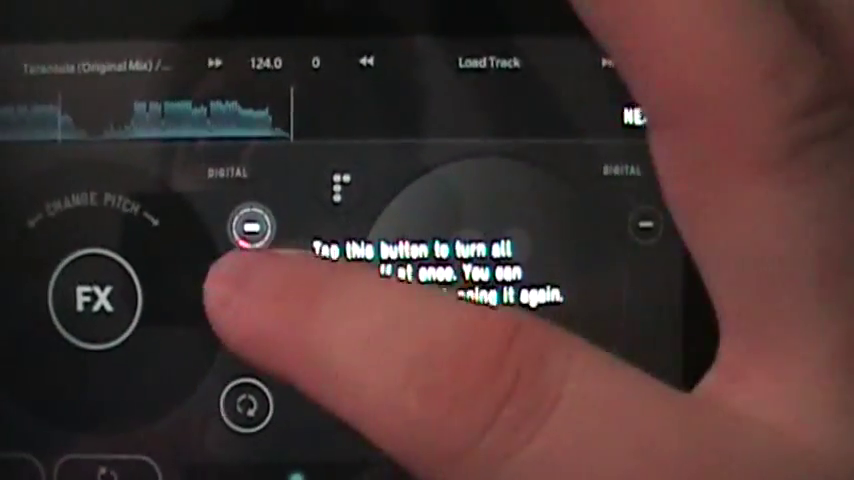
Turn all left-deck effects off with the minus button and tap Tap Here on the right deck
{"action": "left_click", "coordinate": [248, 228]}
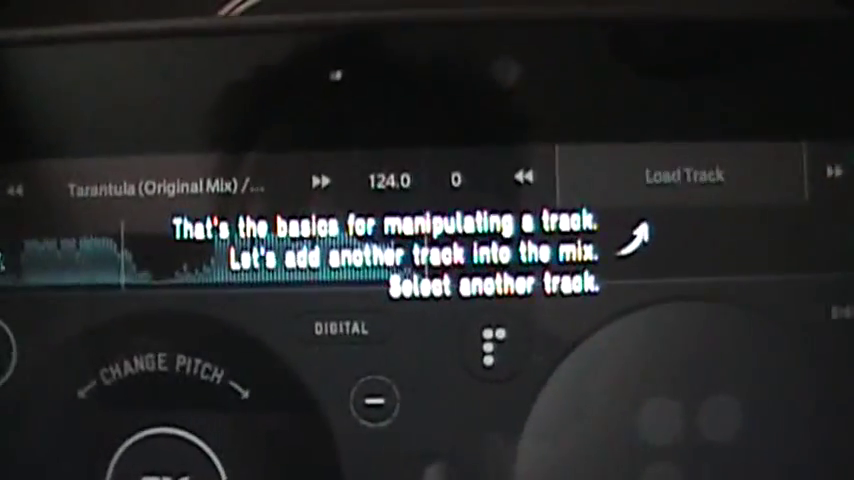
{"action": "left_click", "coordinate": [683, 174]}
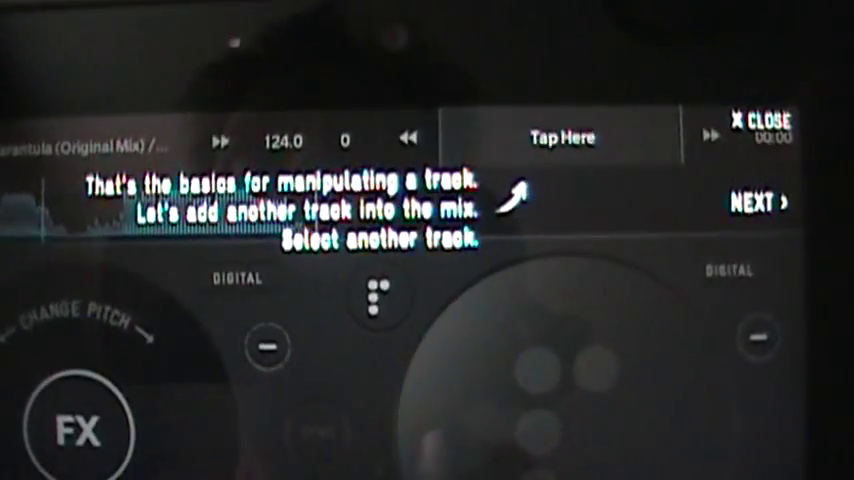